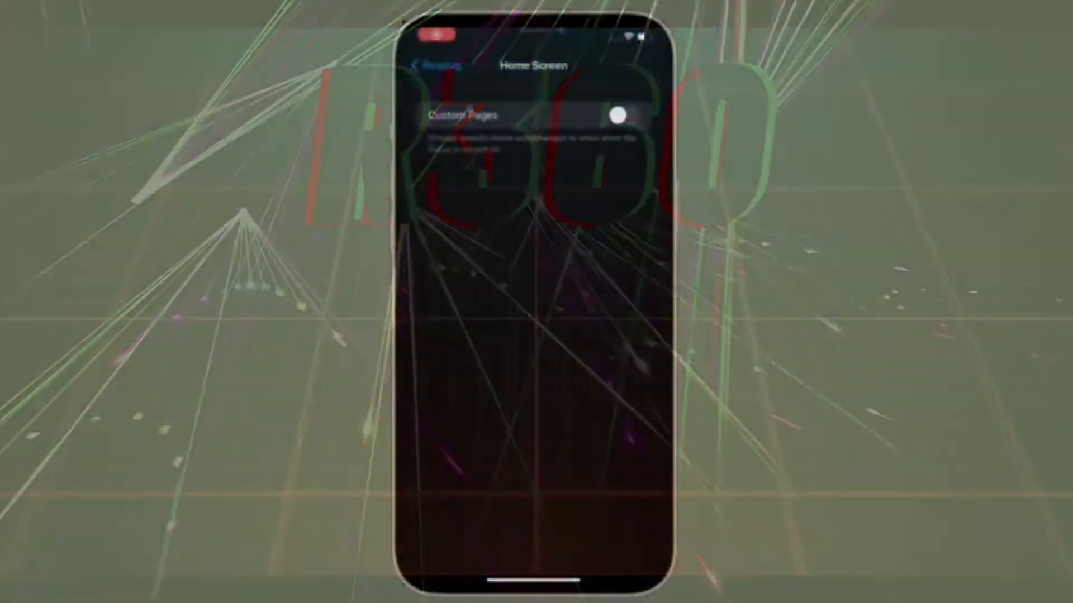
- Enable Custom Pages for the Reading Focus Home Screen and bring up Choose Pages
click(620, 115)
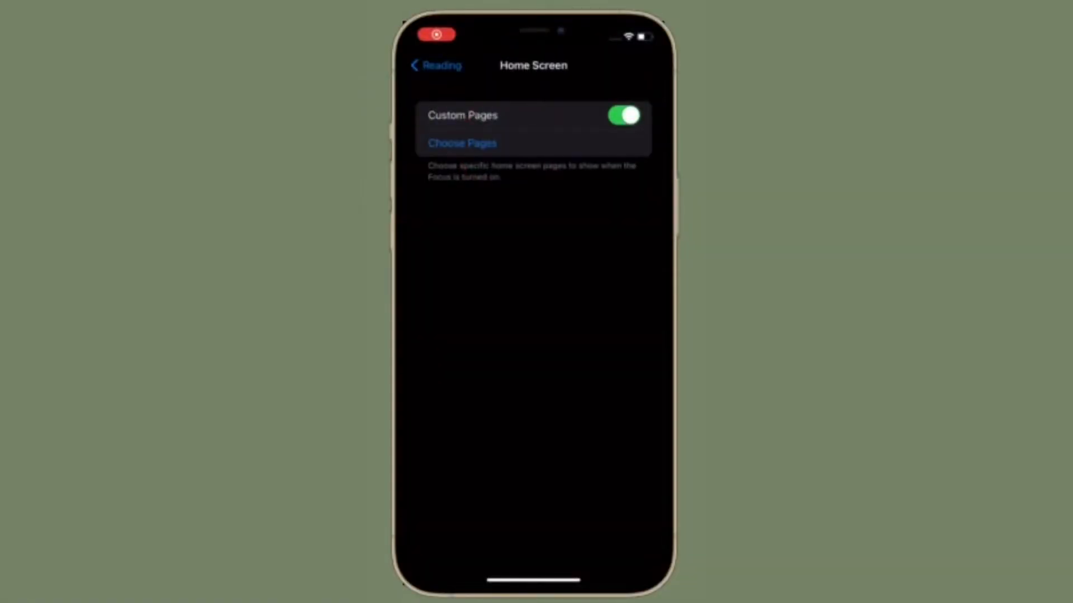
click(462, 144)
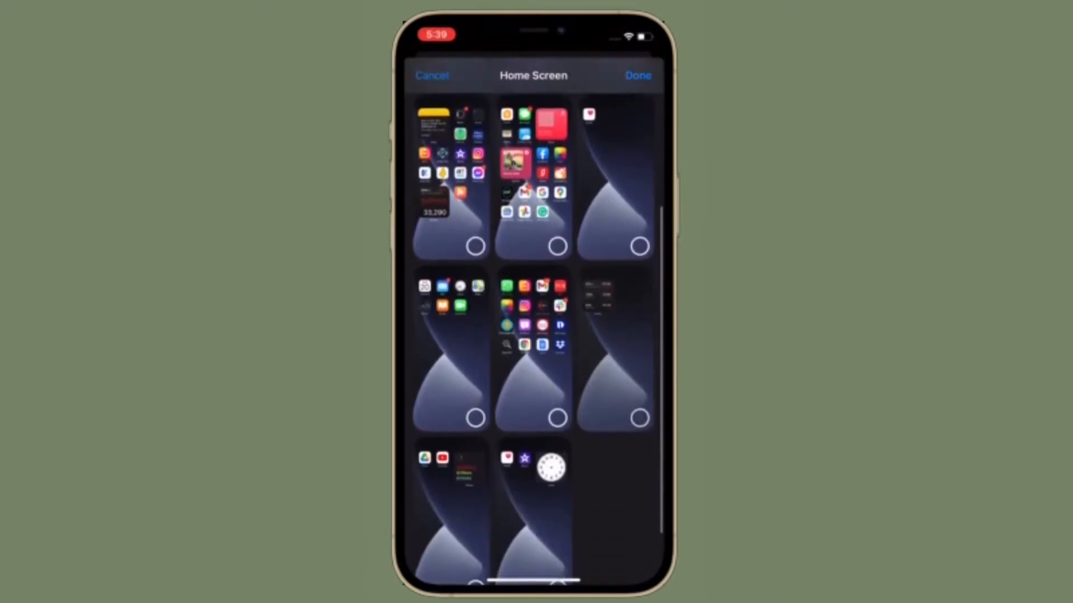
- Tick the Home Screen pages in the middle row to show during the Reading Focus
scroll(down, 3)
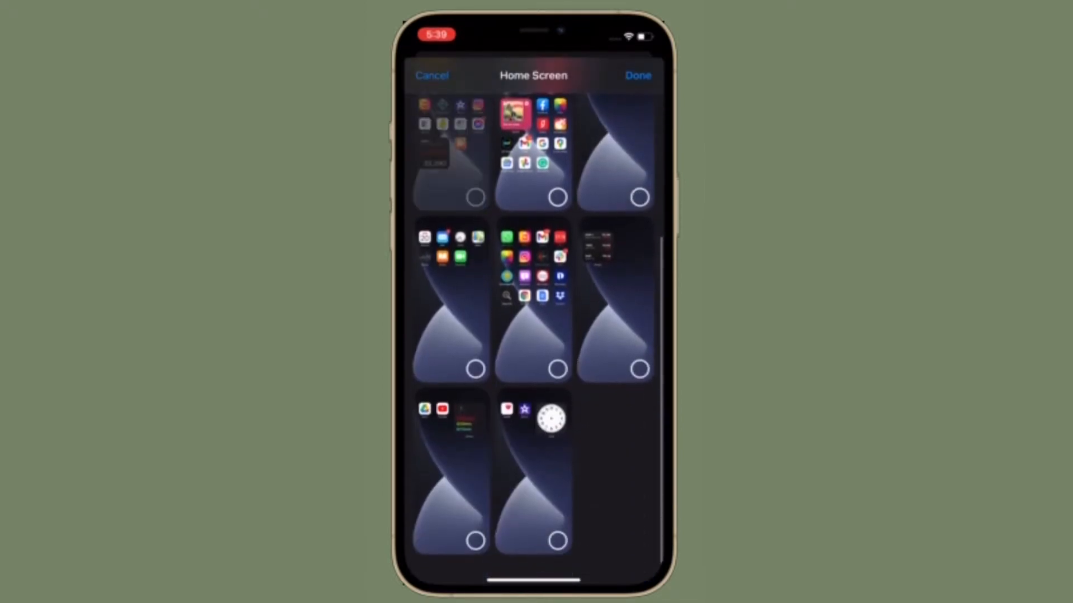
click(557, 196)
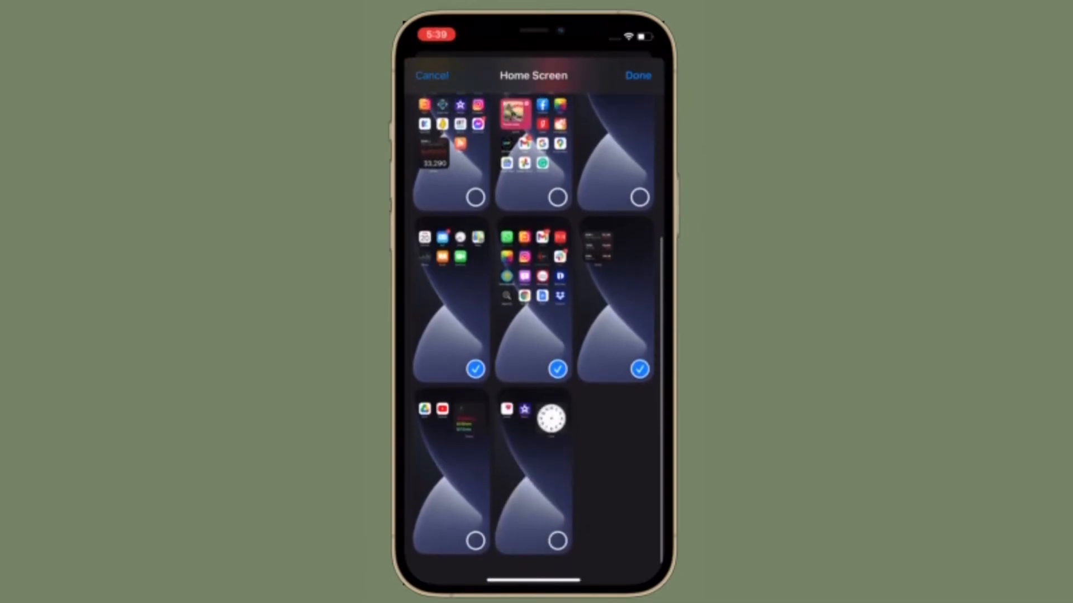
scroll(down, 3)
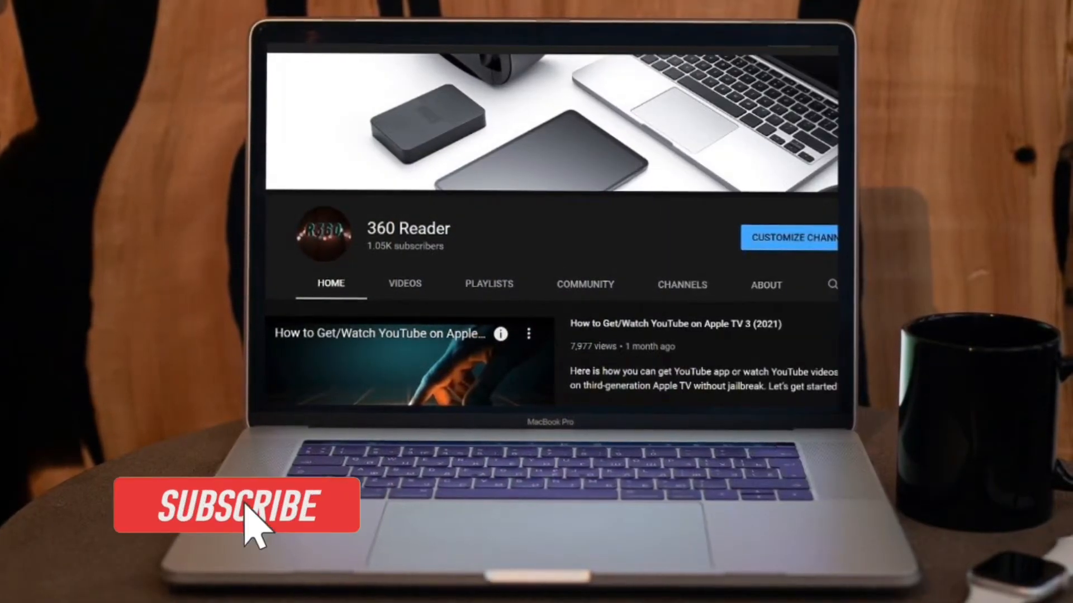
click(236, 506)
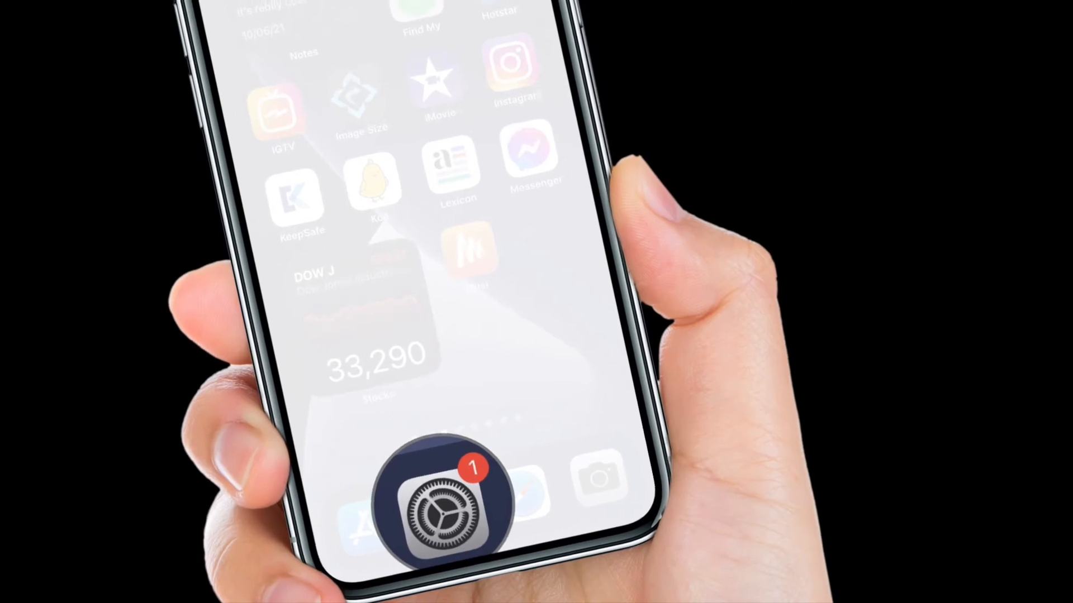
- Navigate Settings > Focus > Reading > Home Screen, enable Custom Pages and bring up Choose Pages
click(445, 503)
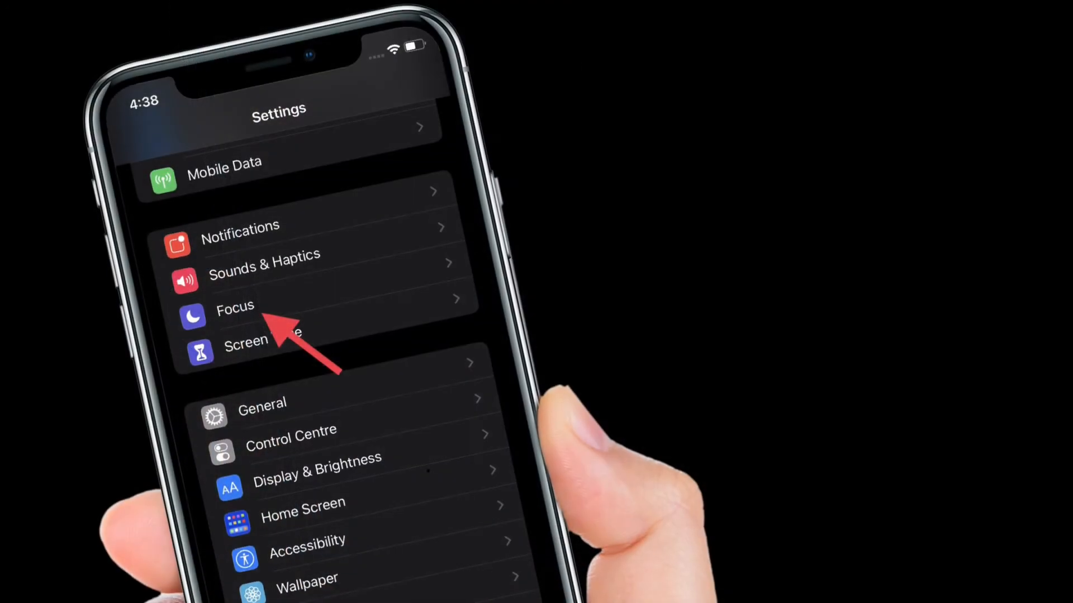
click(234, 309)
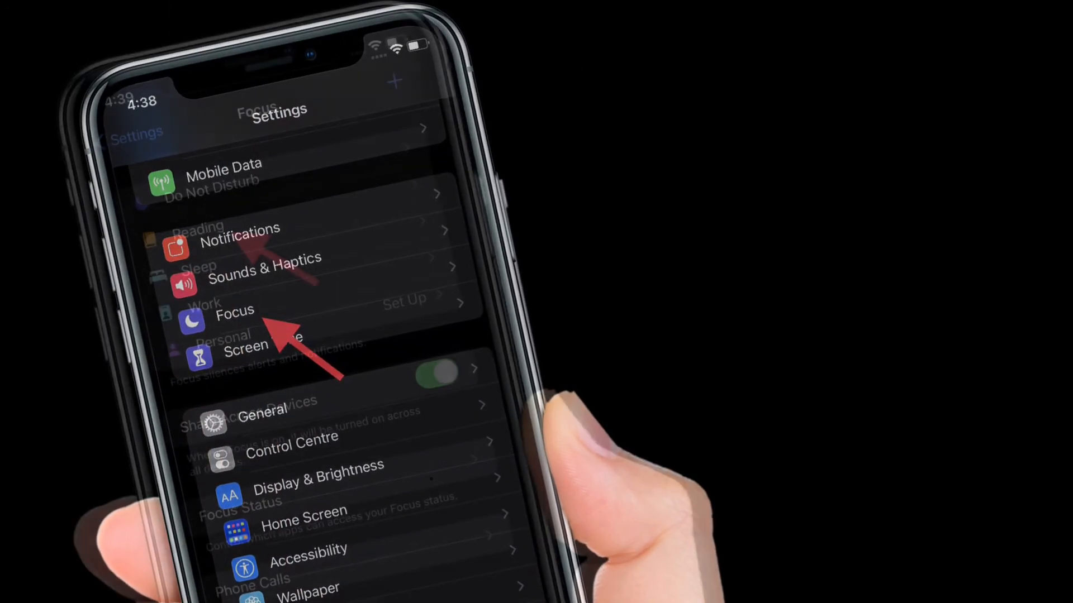
click(233, 313)
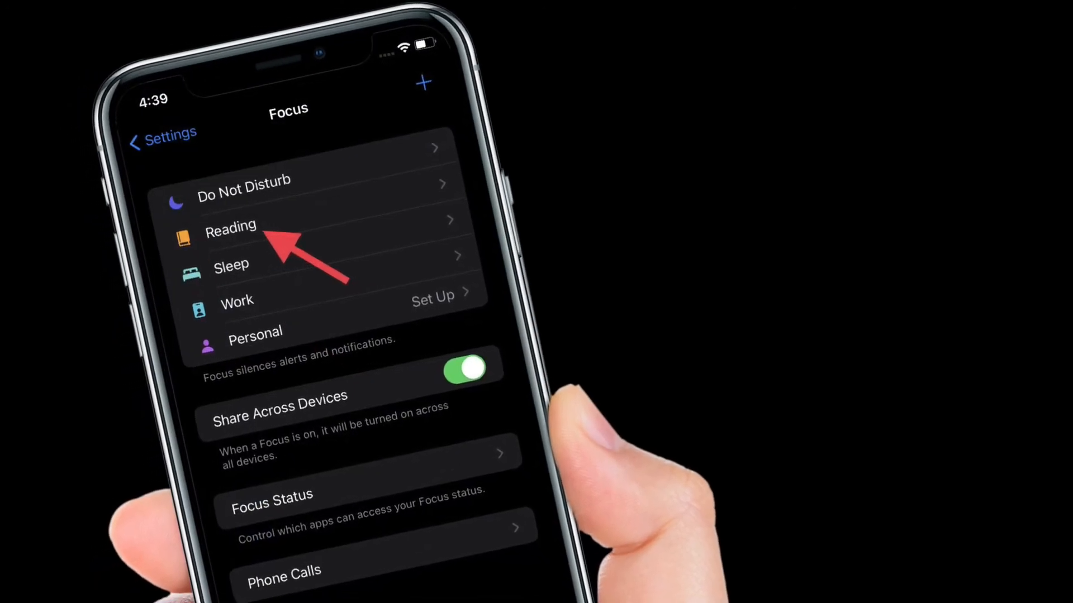
click(230, 226)
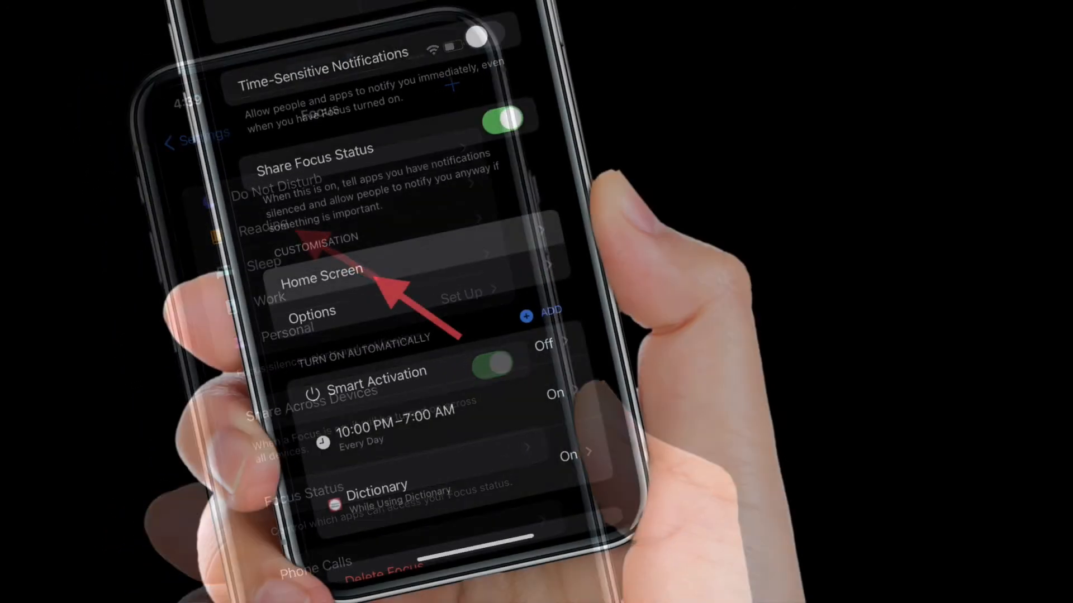
click(321, 276)
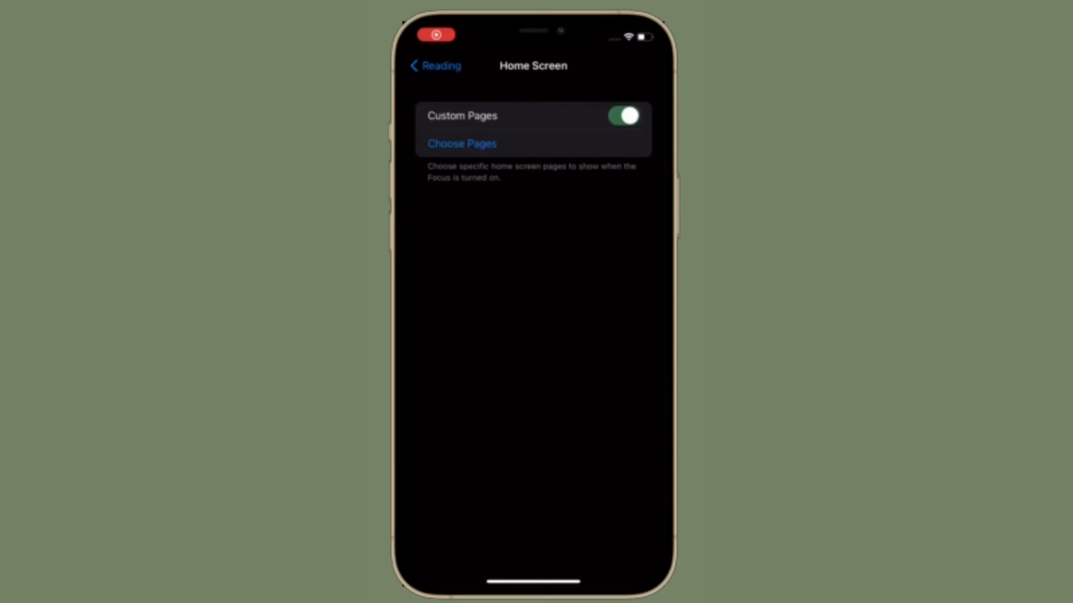
click(462, 144)
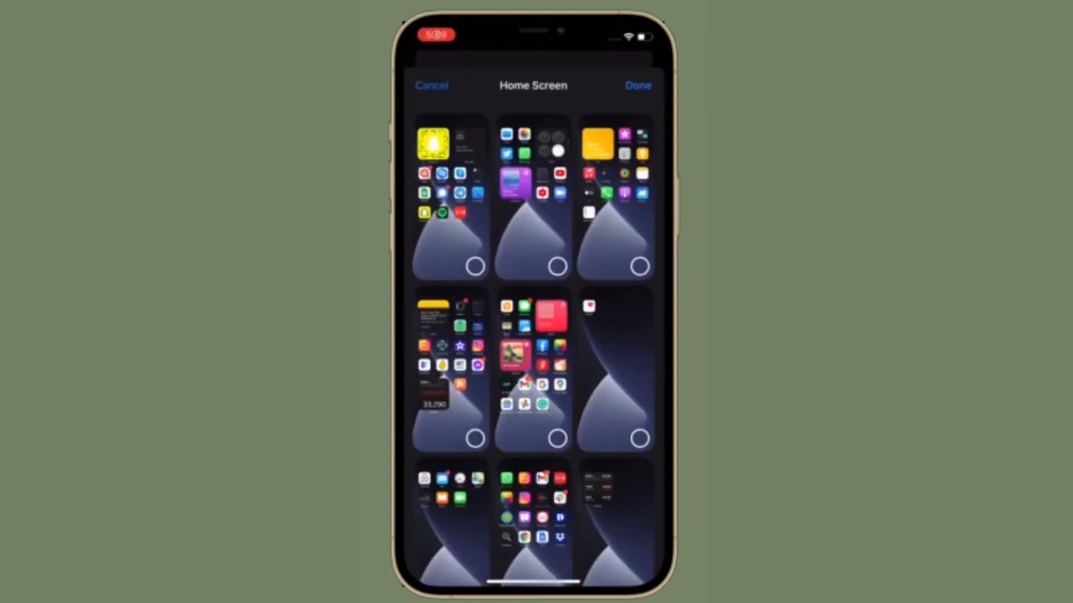
scroll(down, 3)
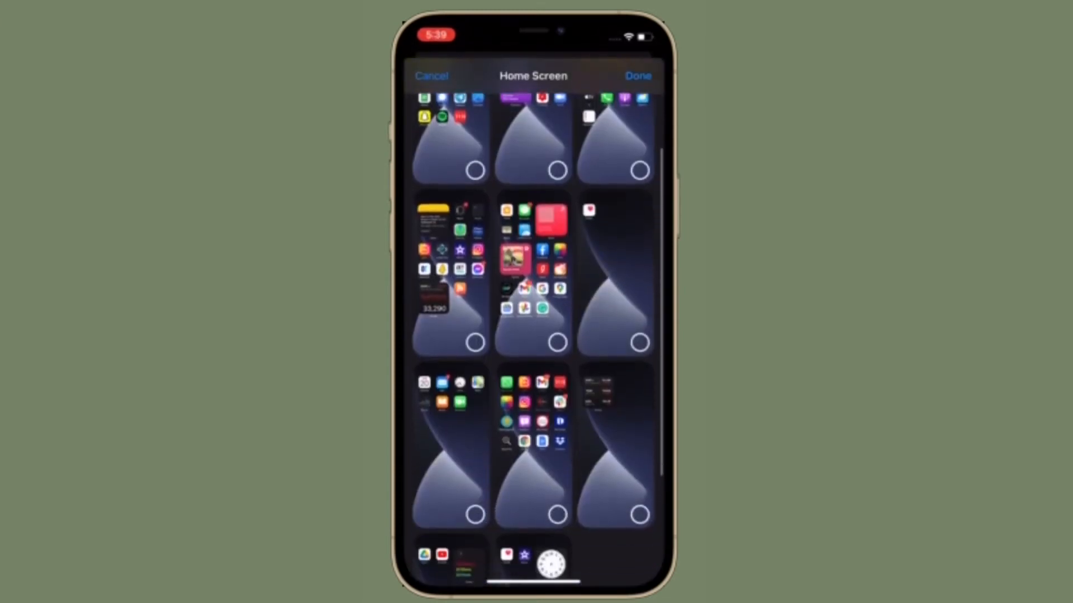
scroll(down, 3)
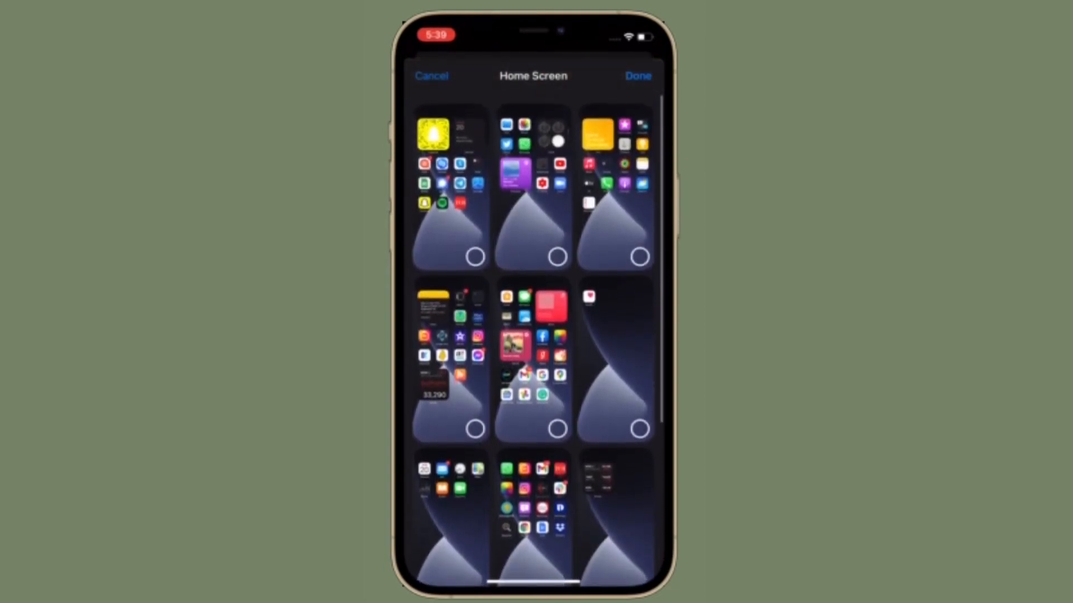
scroll(down, 3)
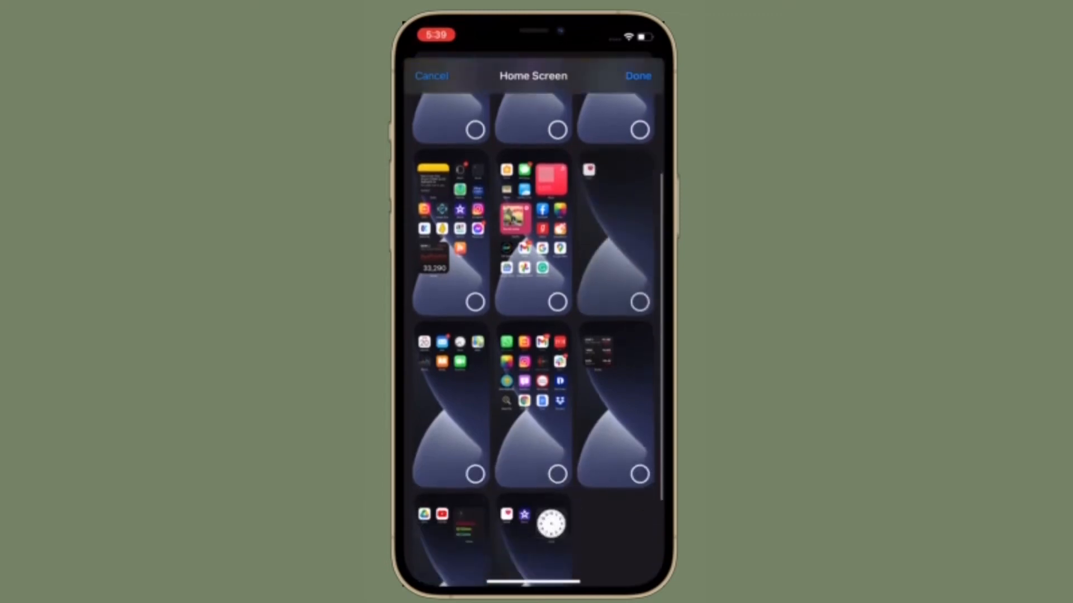